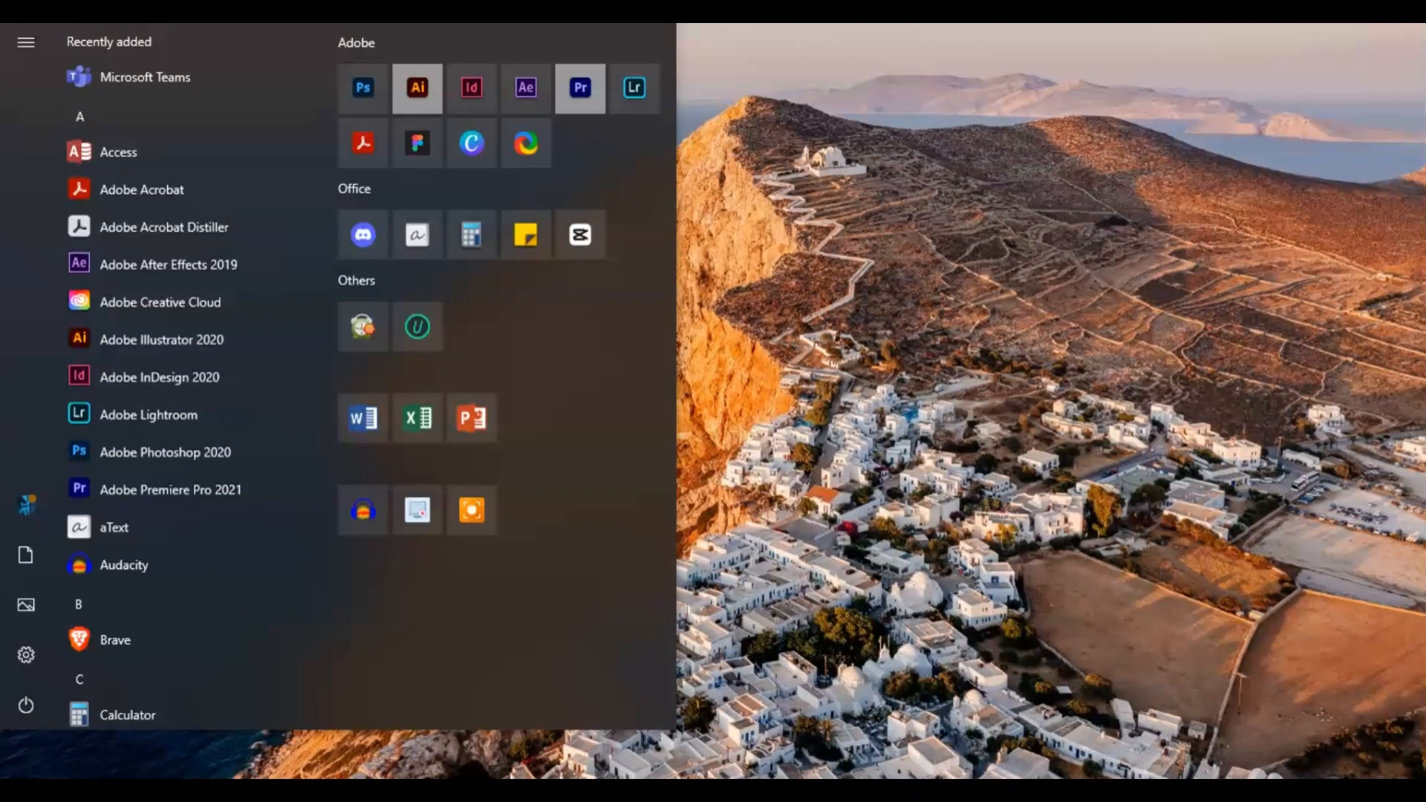
left_click(152, 76)
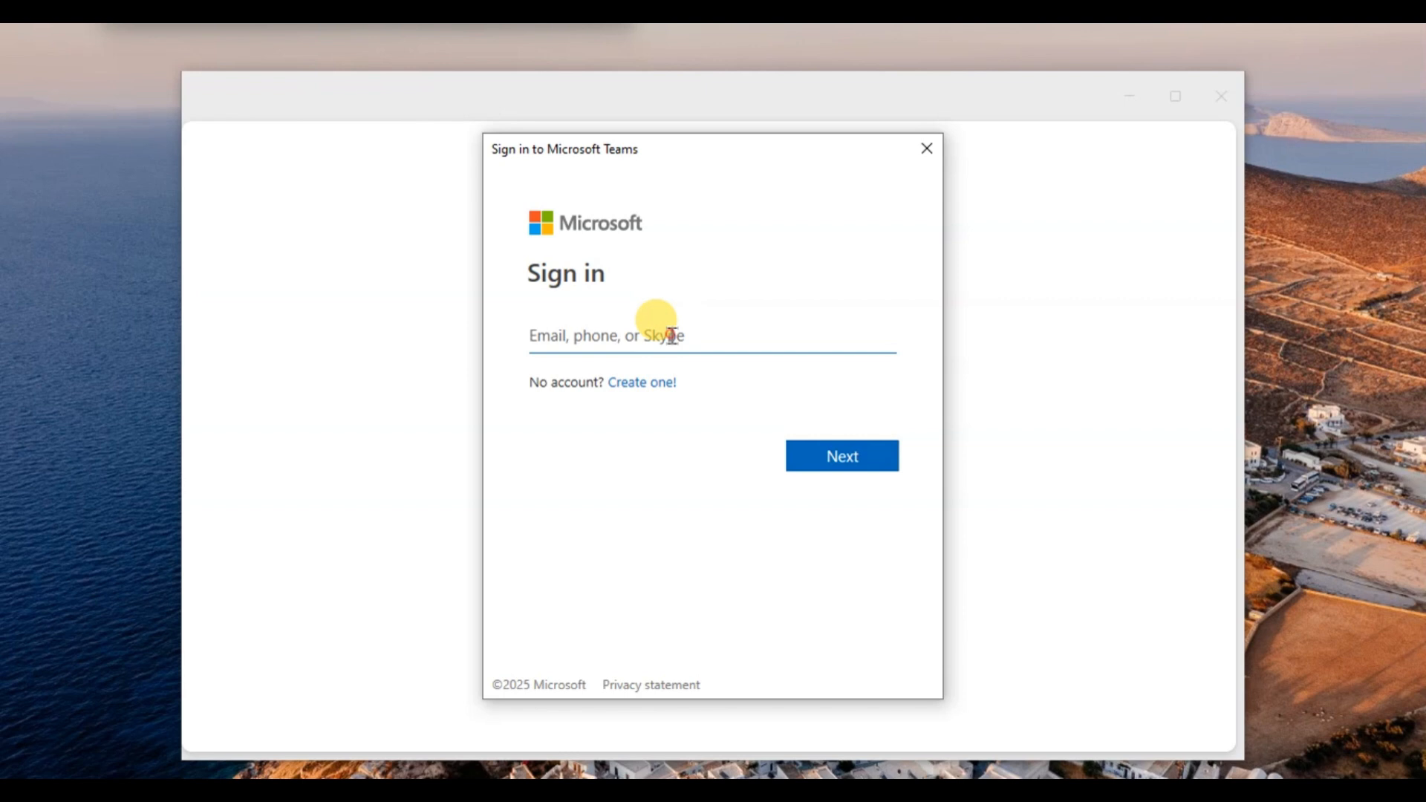
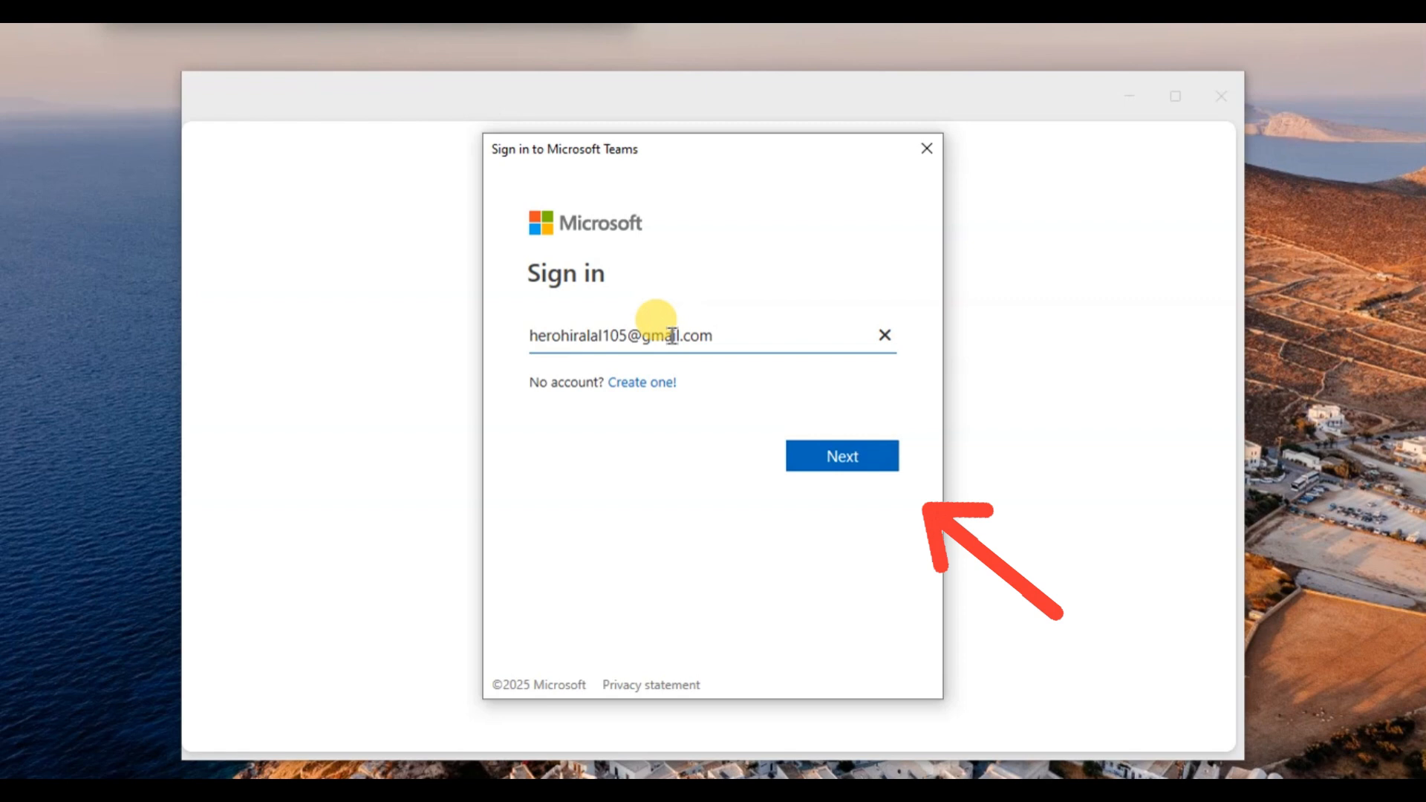
left_click(839, 455)
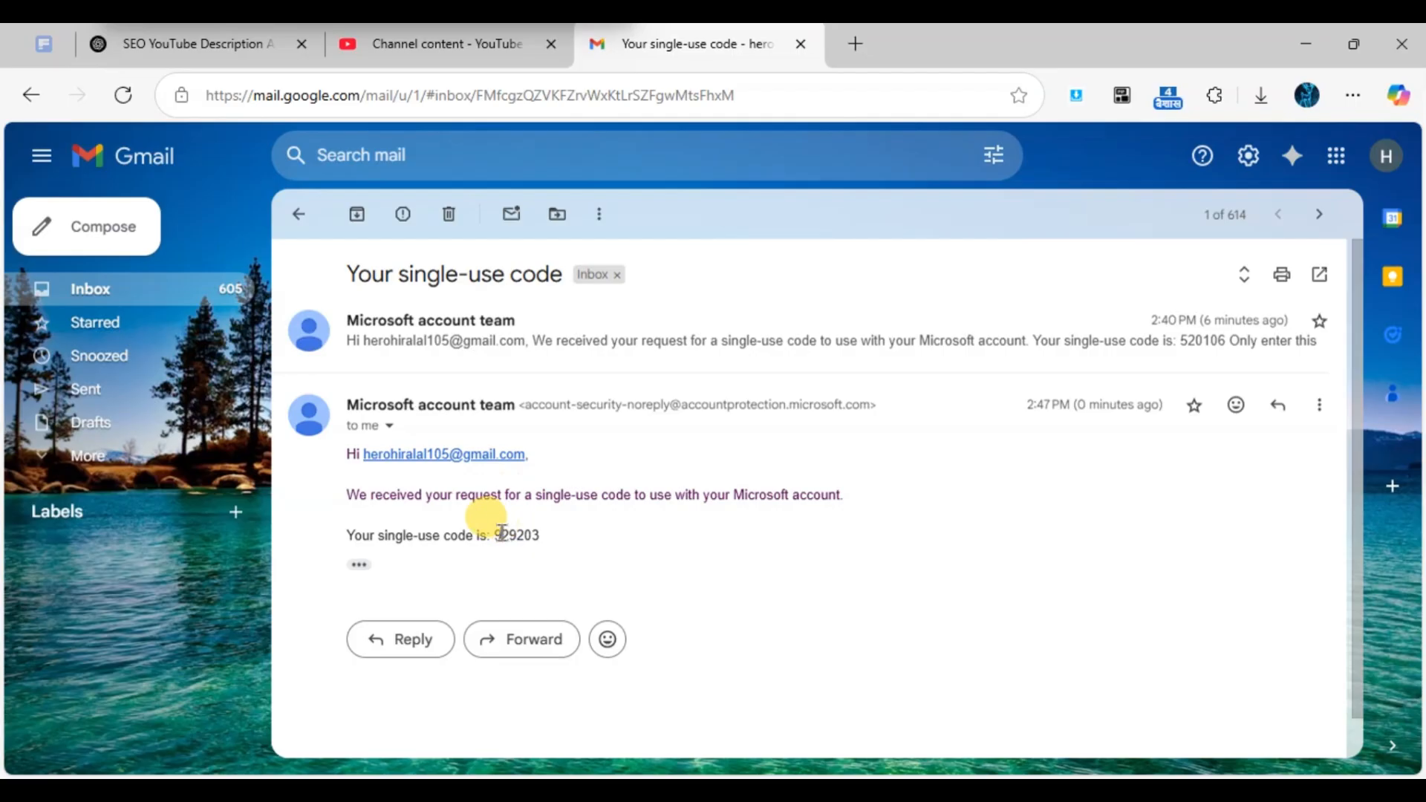
Select the newest single-use code in the Microsoft email in Gmail.
double_click(518, 535)
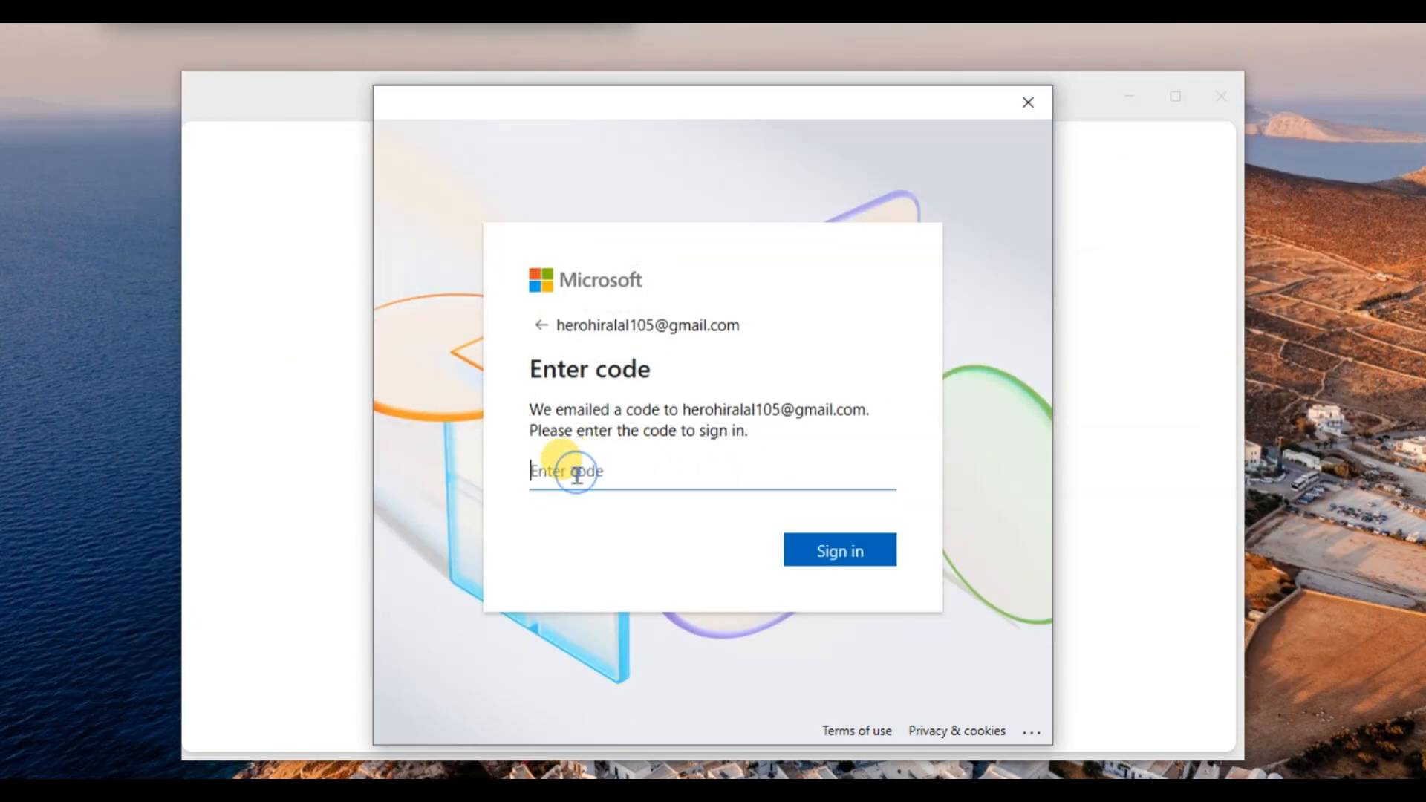
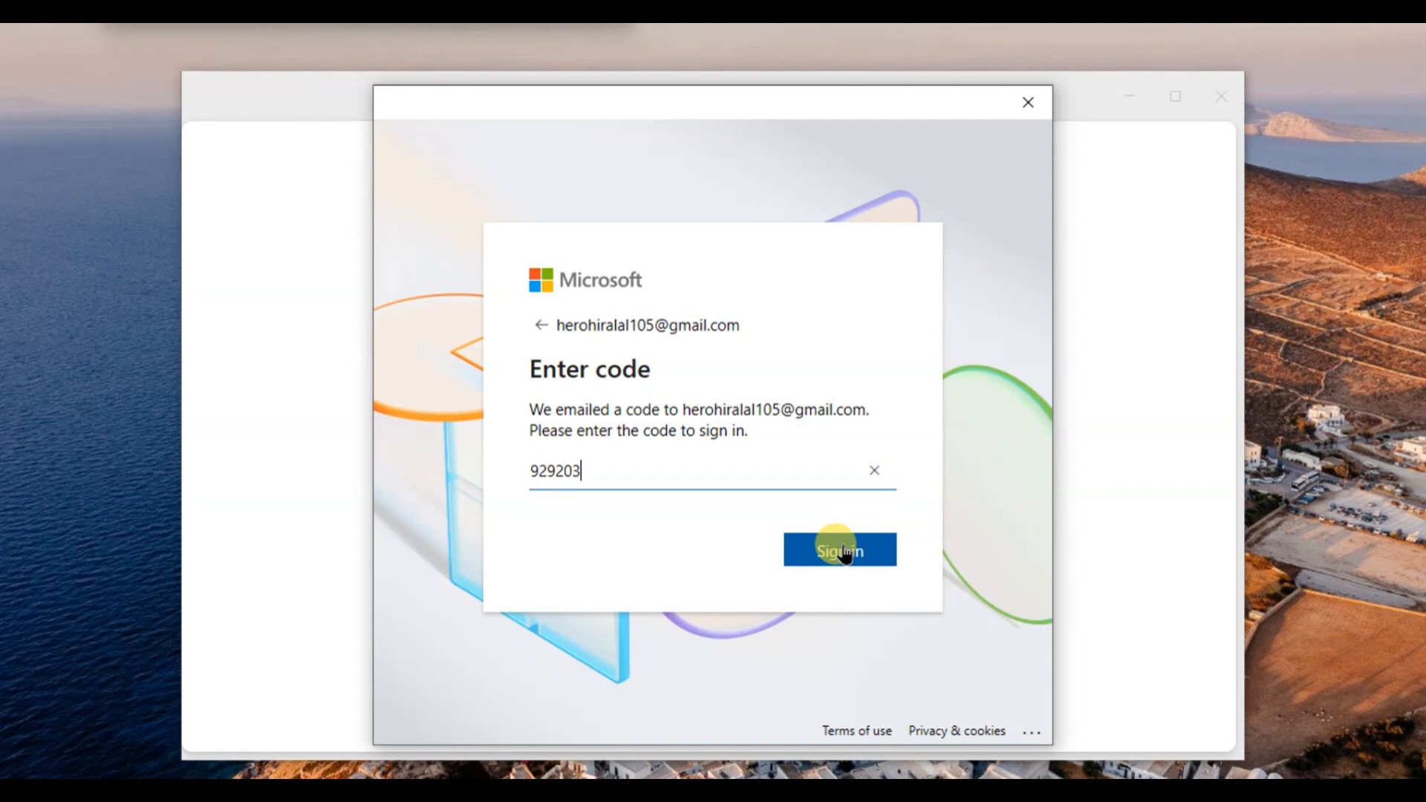
left_click(838, 549)
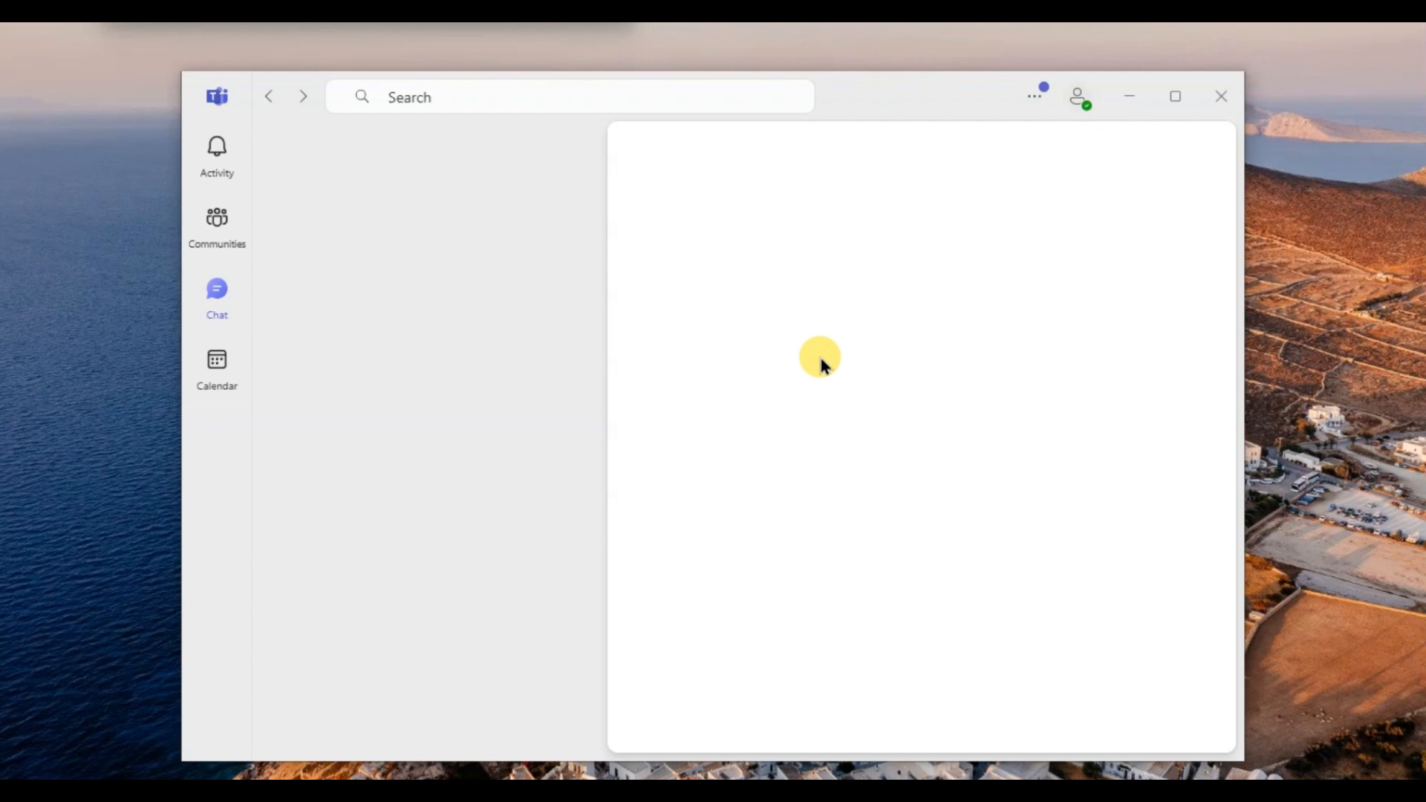
Open the profile avatar menu showing the signed-in Gmail account and Available status.
left_click(1077, 97)
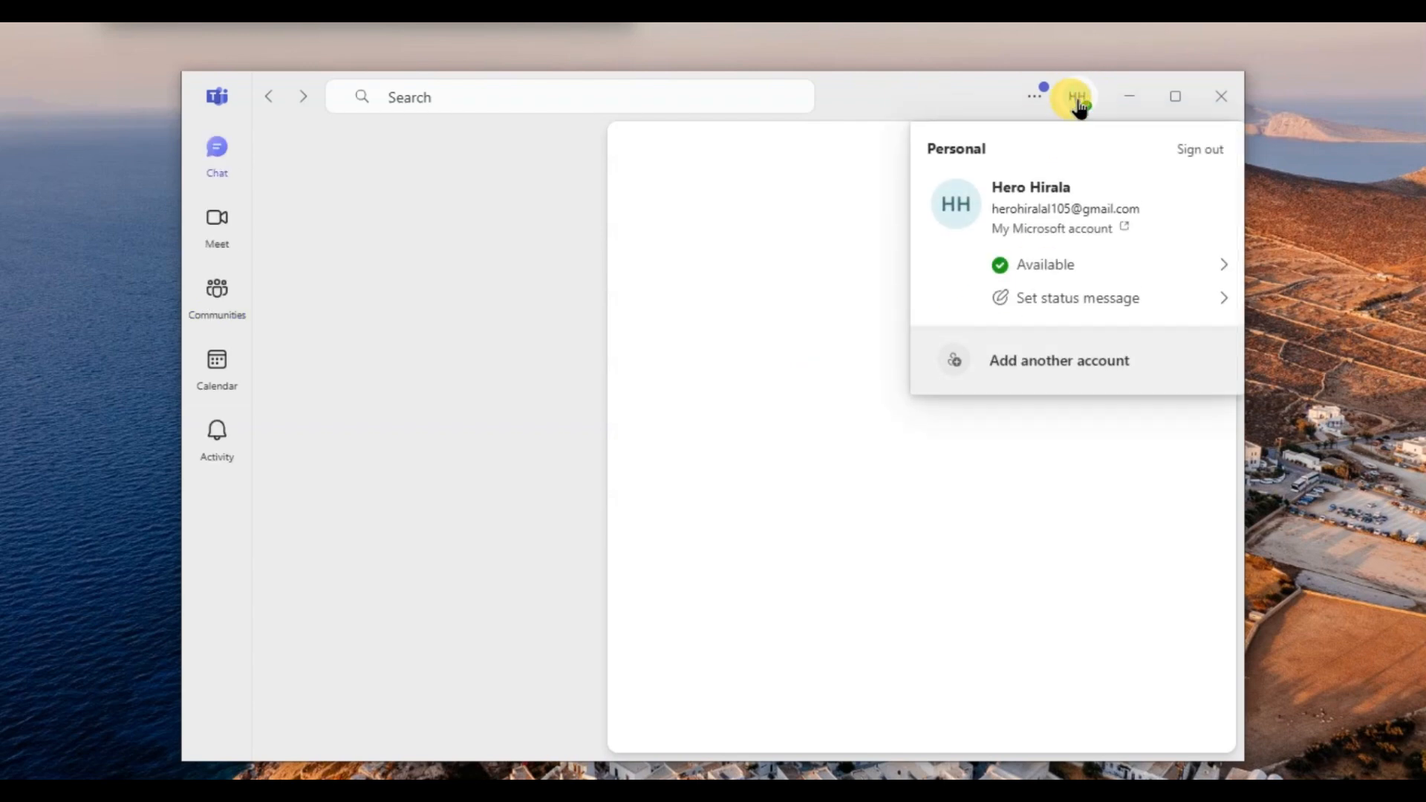